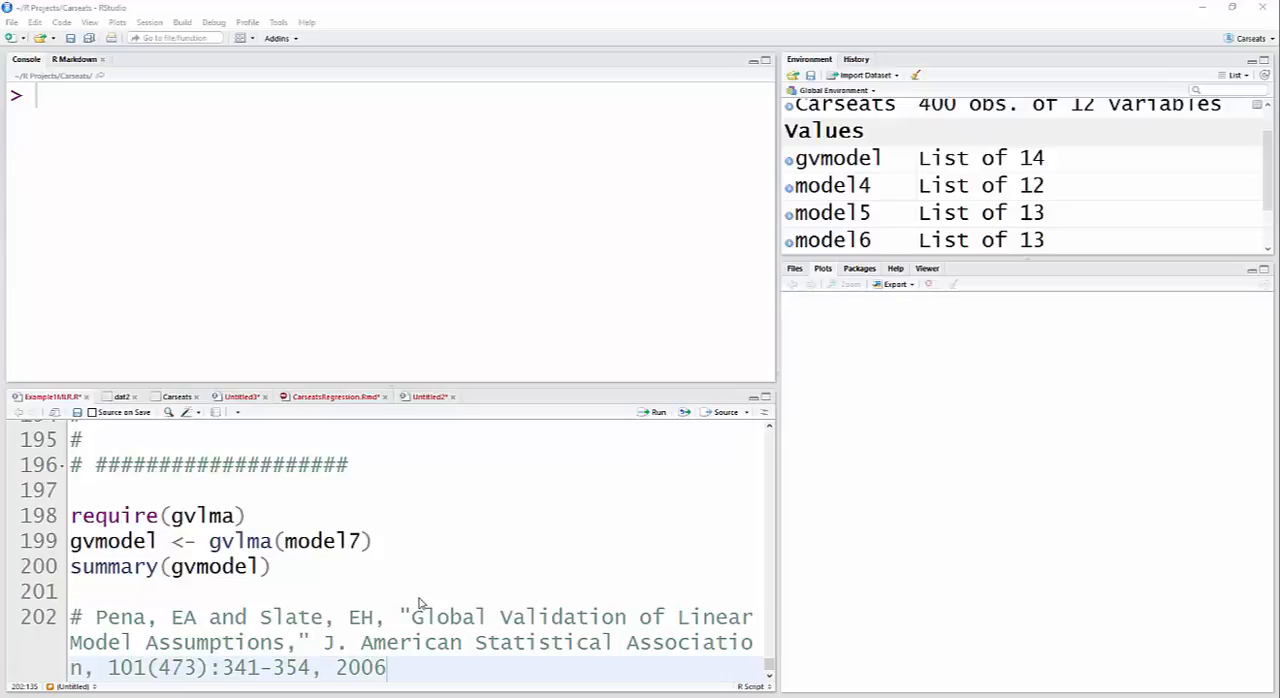
mouse_move(283, 608)
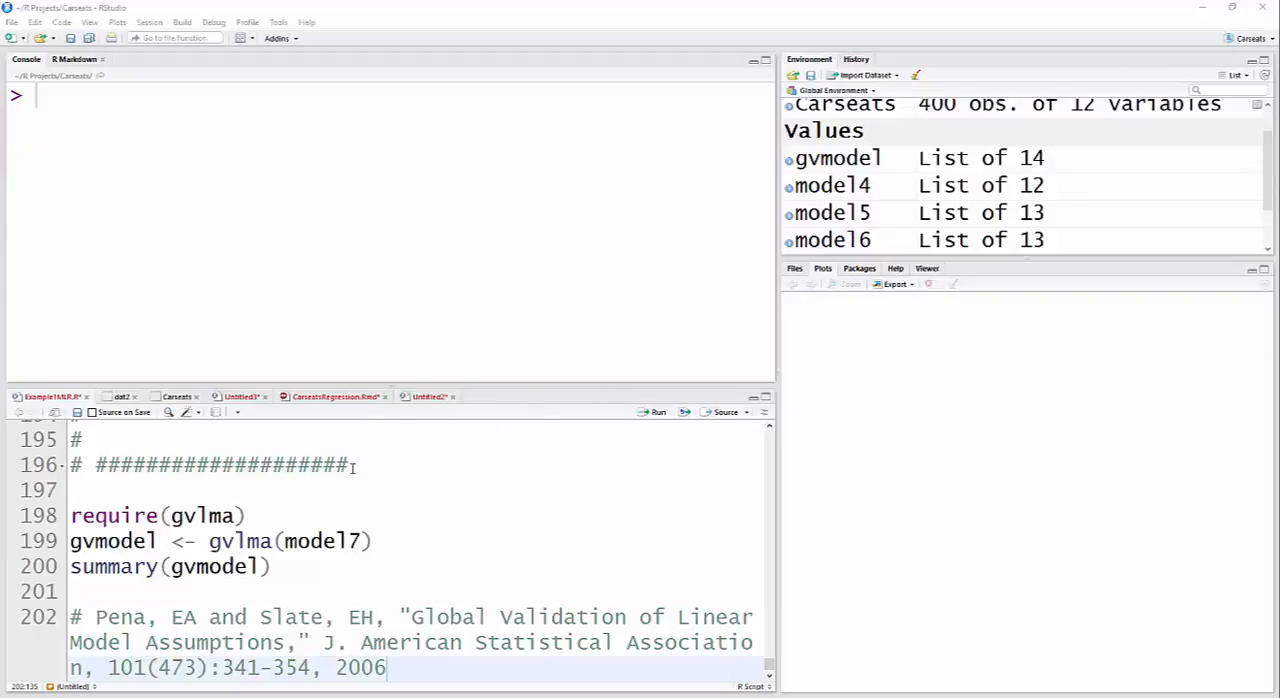
- Place the cursor on the require(gvlma) line in the script, scrolling to the gvlma test block
click(247, 515)
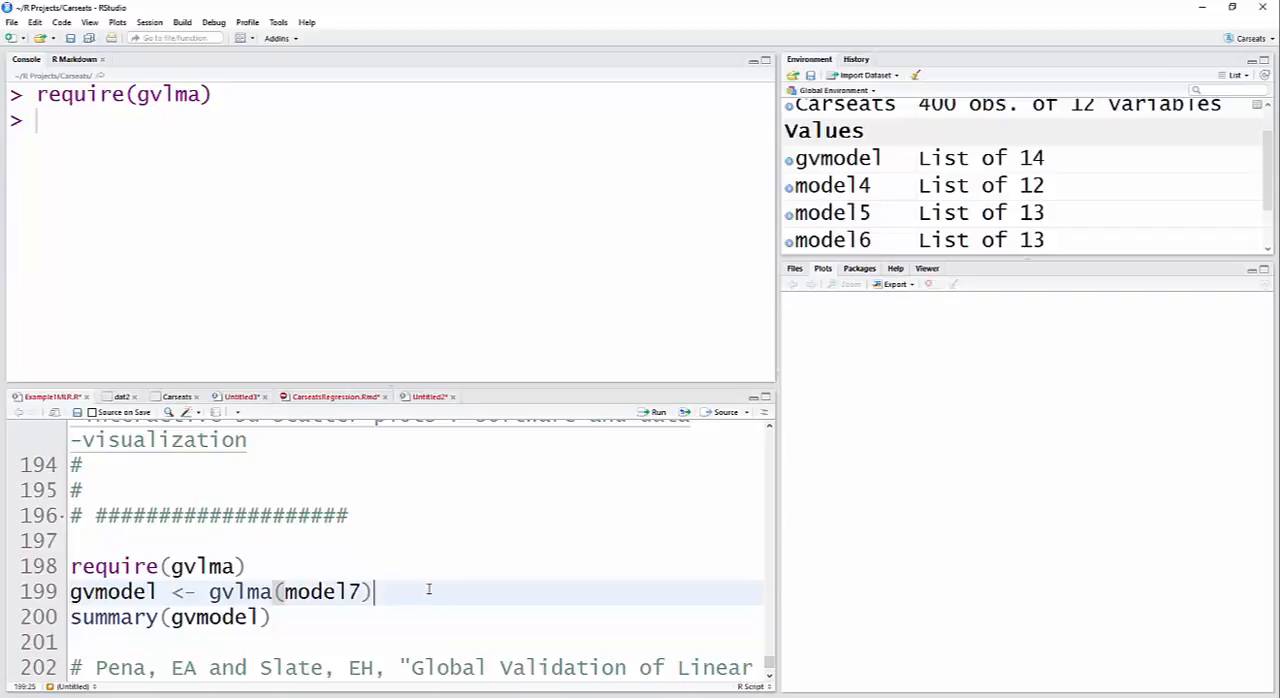
scroll(down, 3)
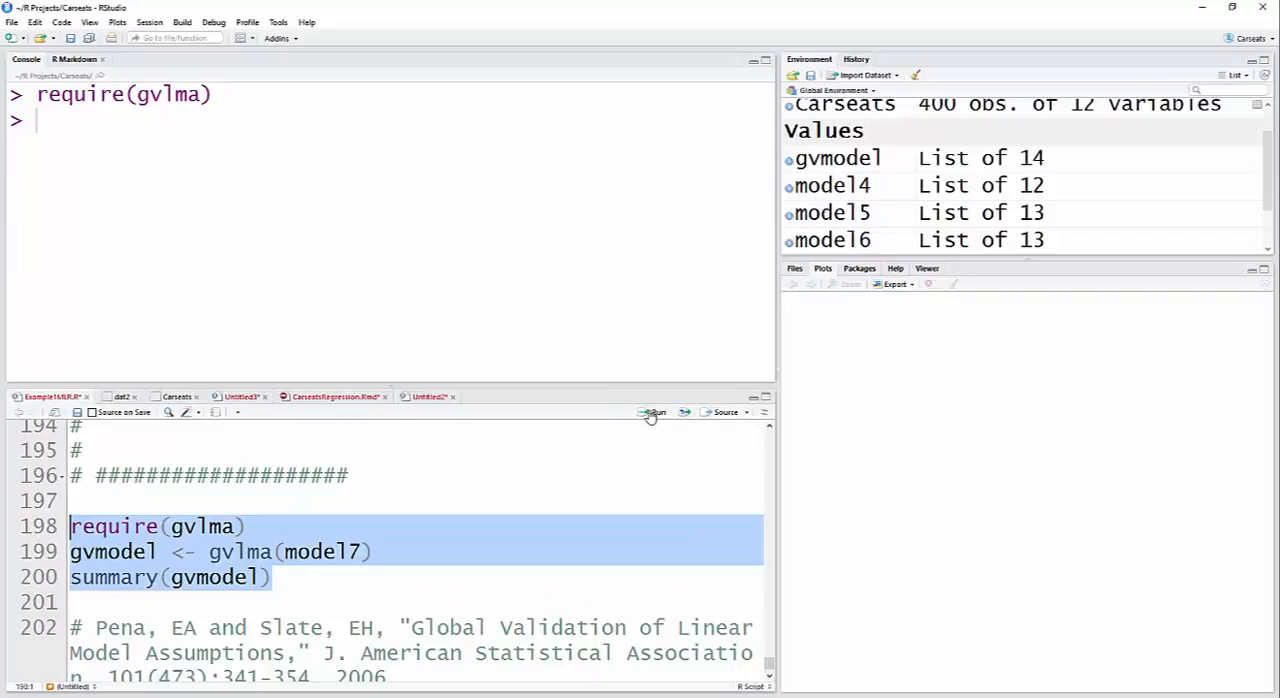
click(656, 412)
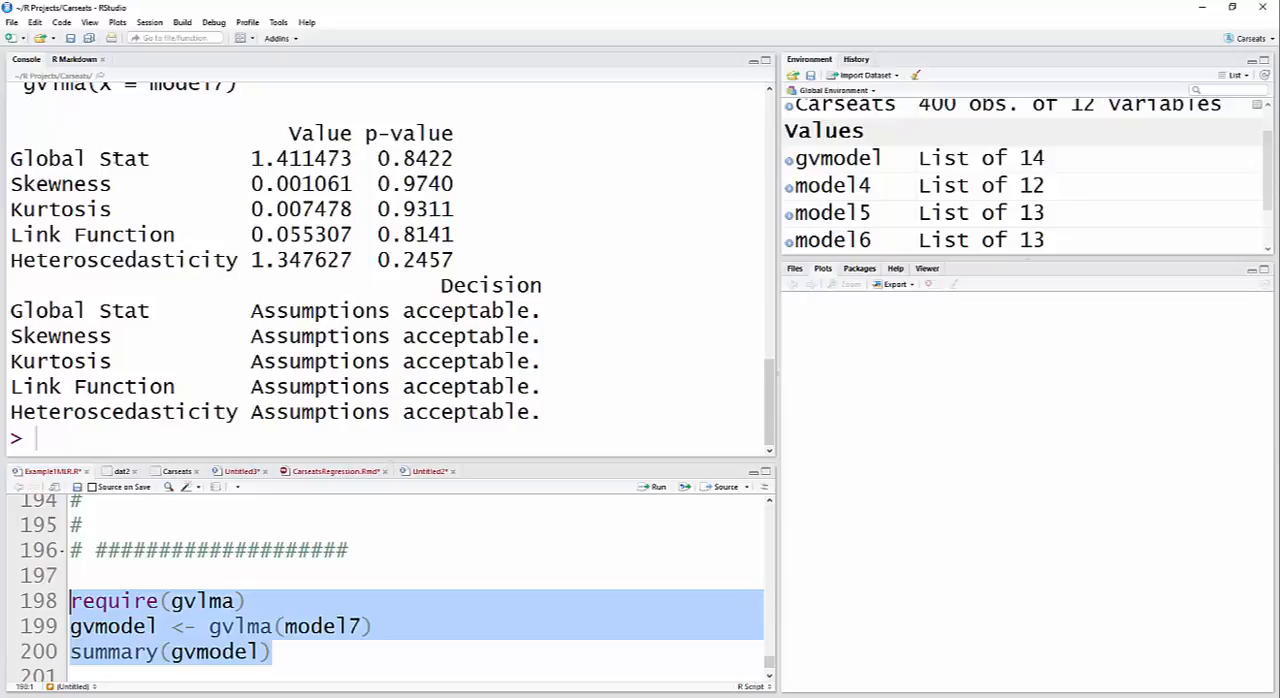
mouse_move(174, 206)
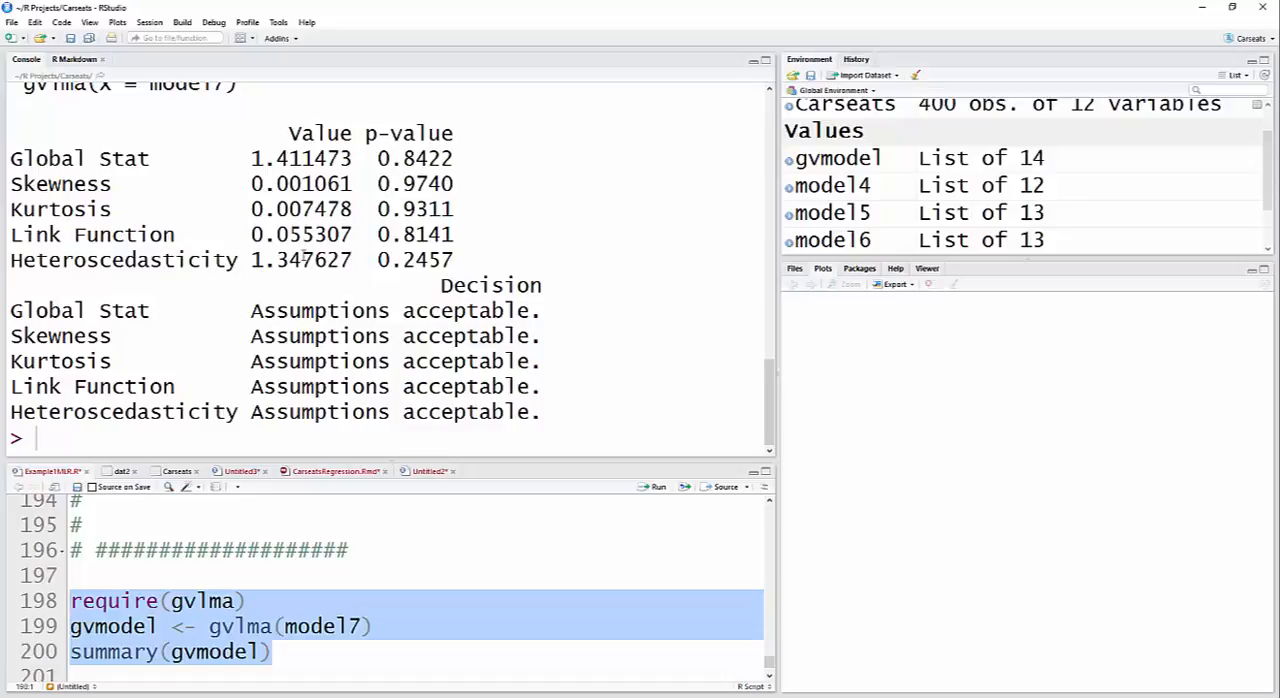
mouse_move(400, 285)
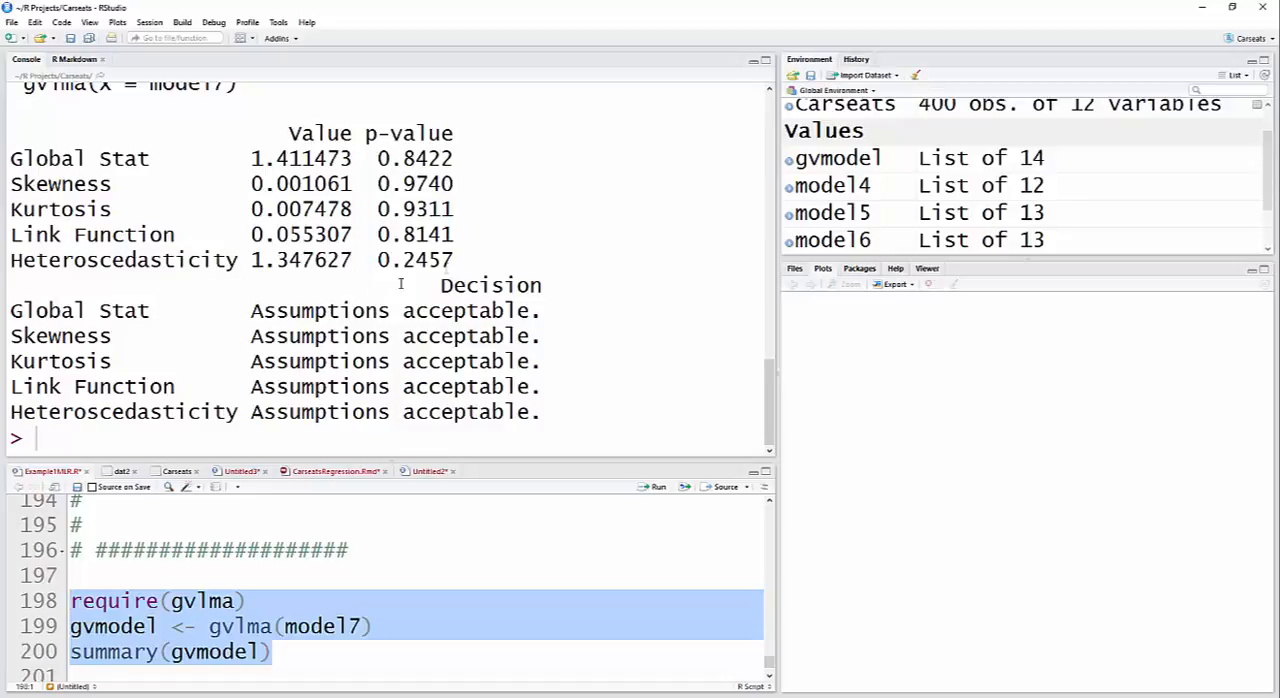
mouse_move(625, 314)
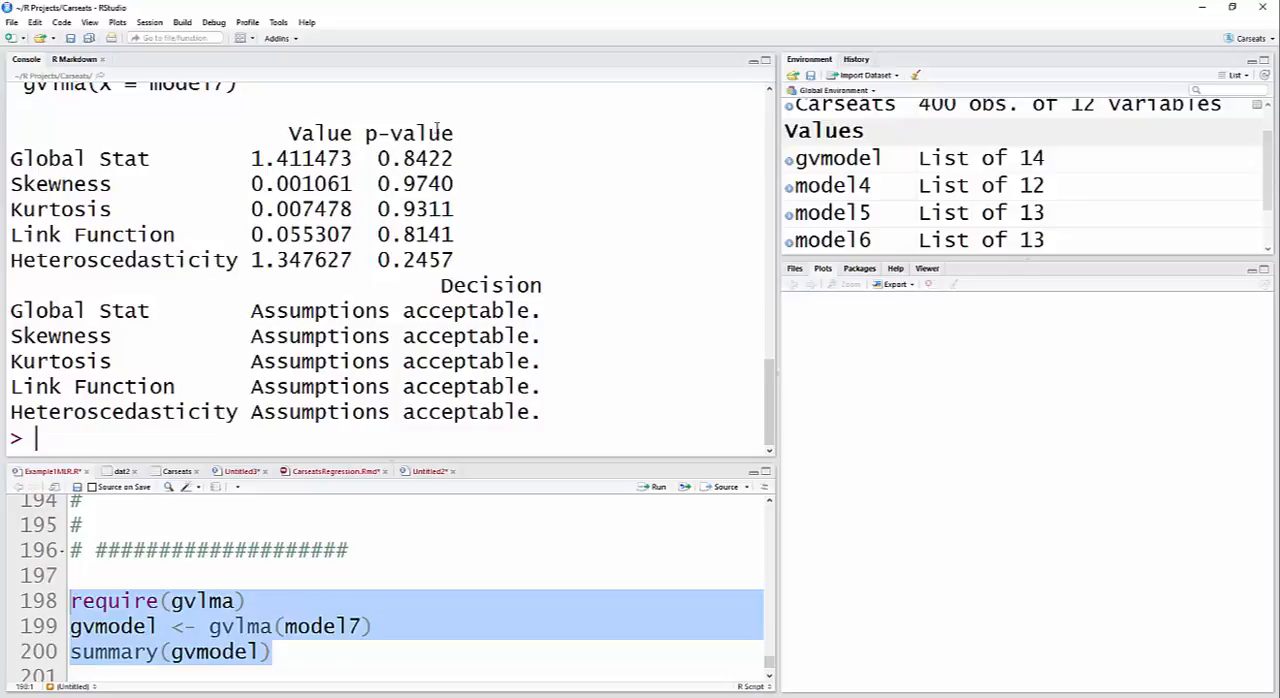
mouse_move(615, 426)
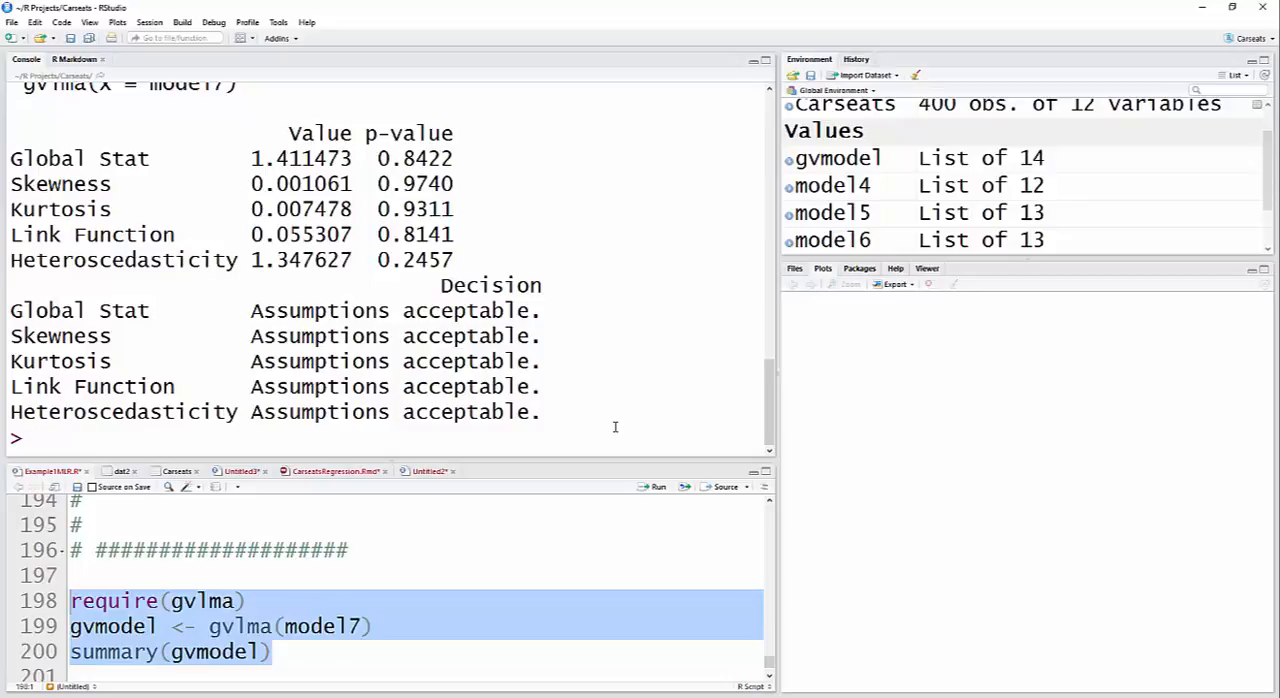